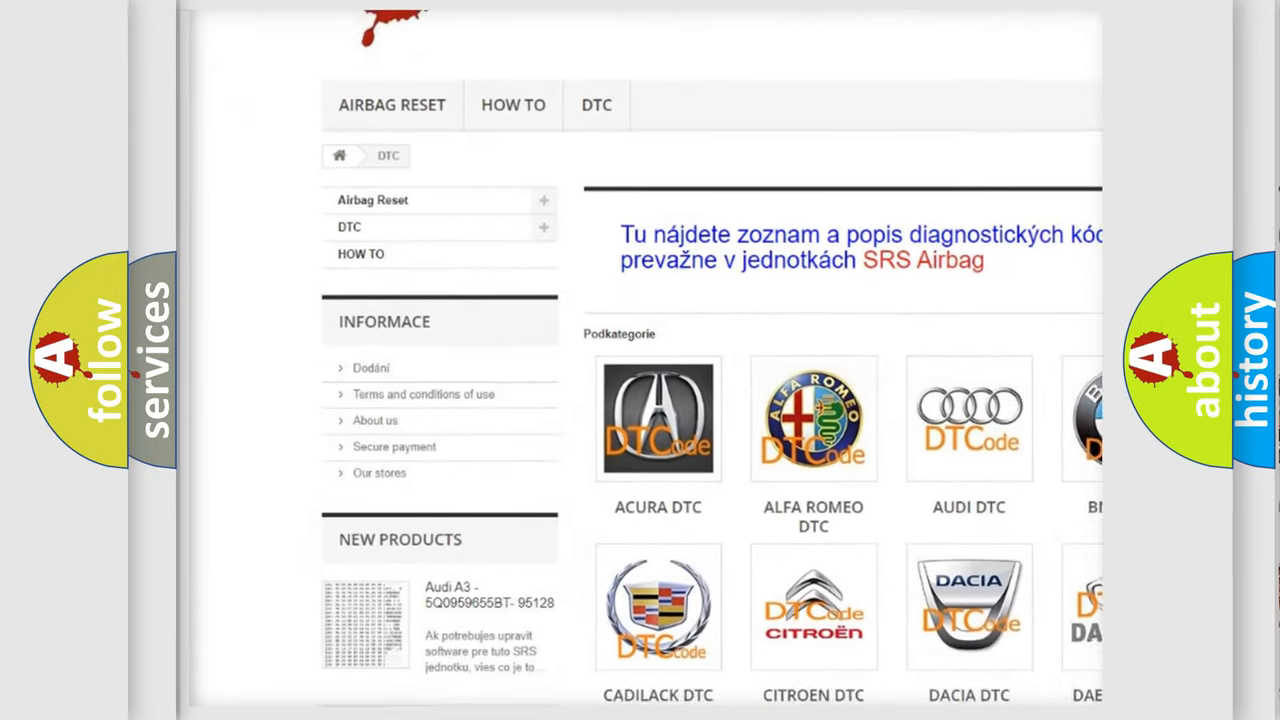
pyautogui.scroll(-3)
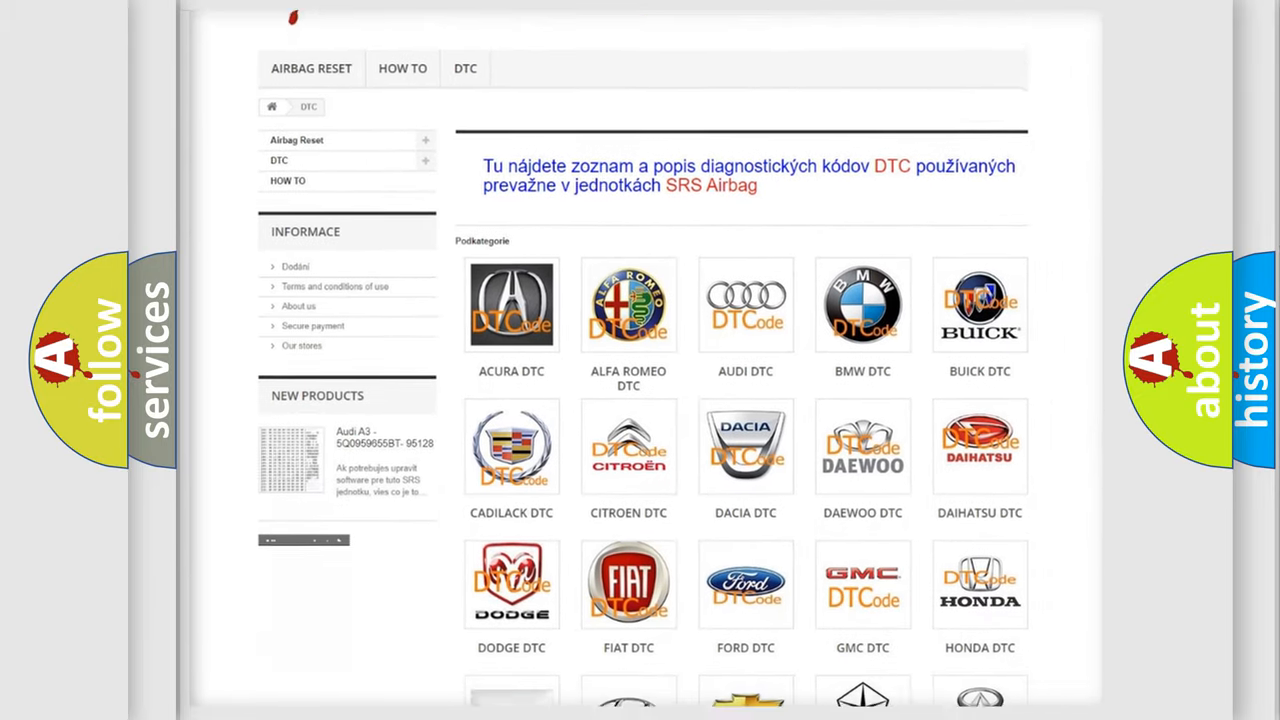
pyautogui.scroll(-3)
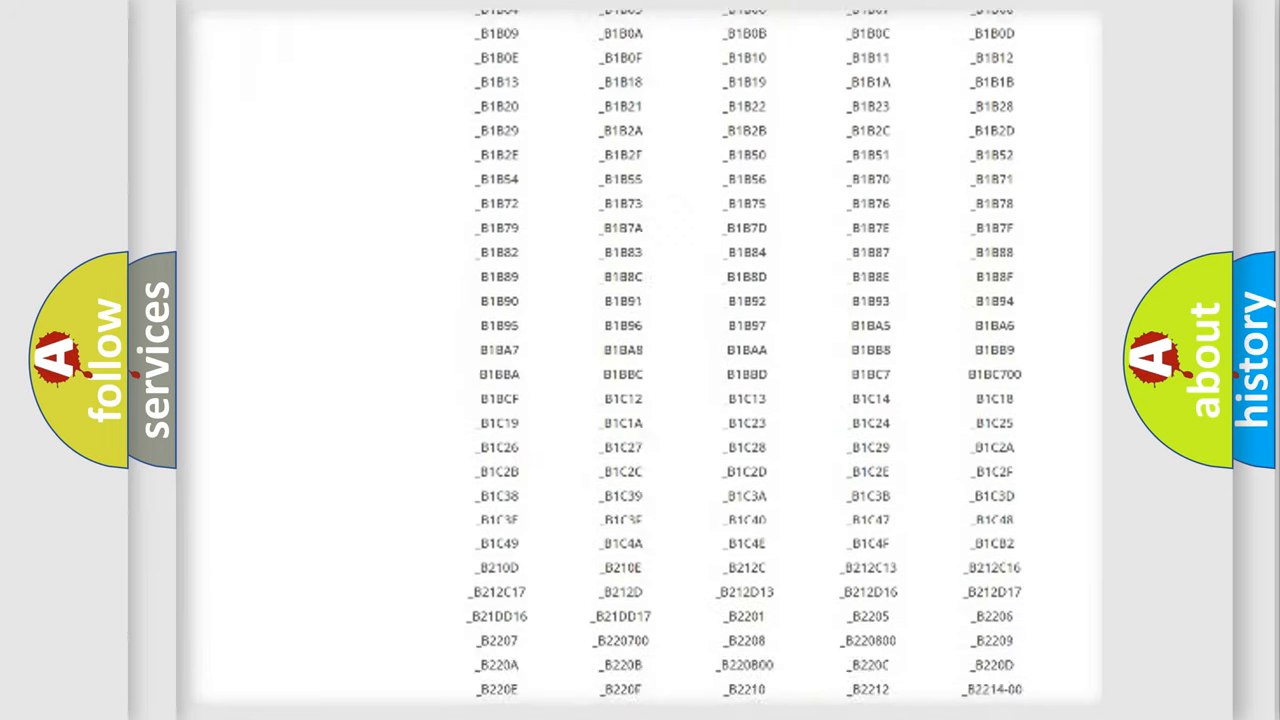
pyautogui.scroll(-3)
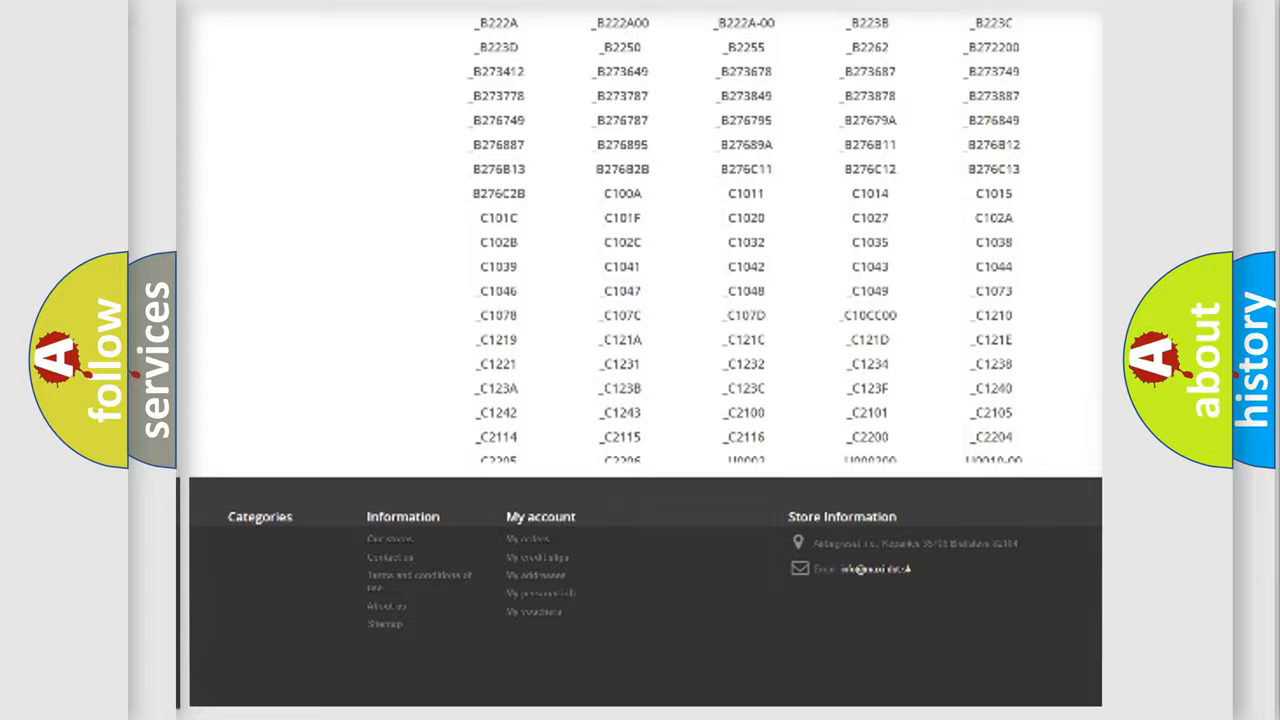
pyautogui.scroll(3)
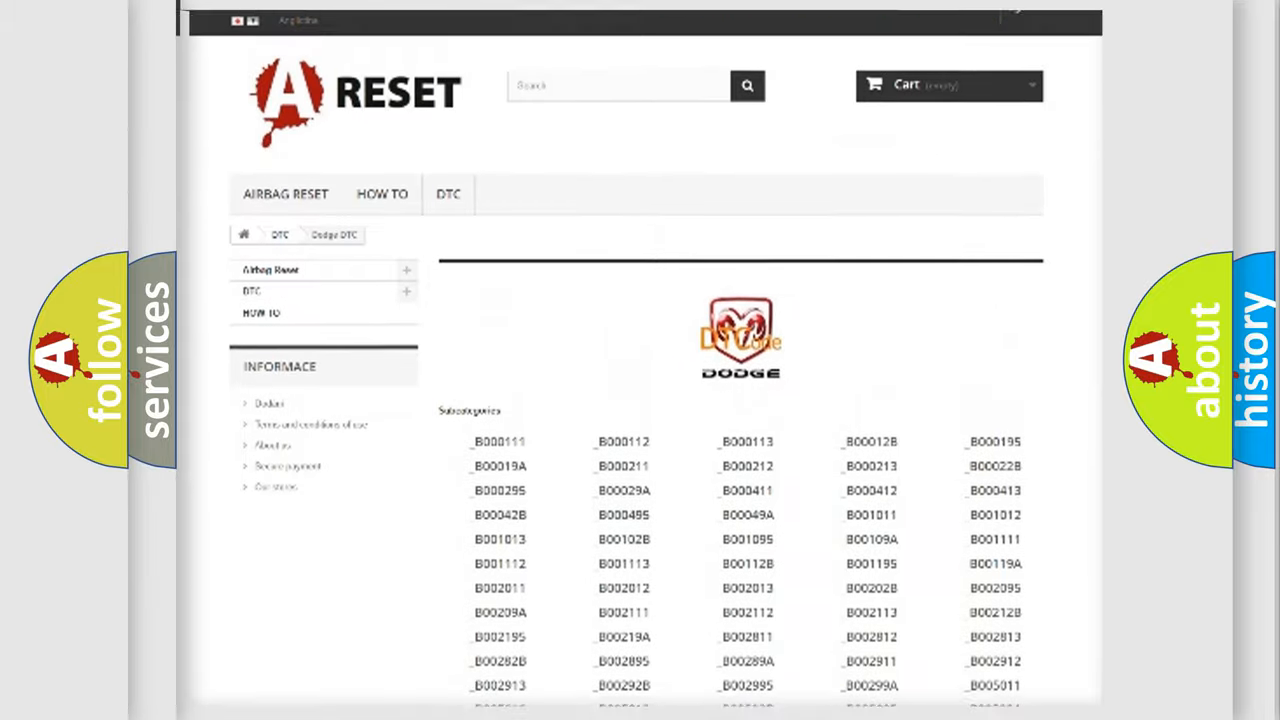
pyautogui.scroll(3)
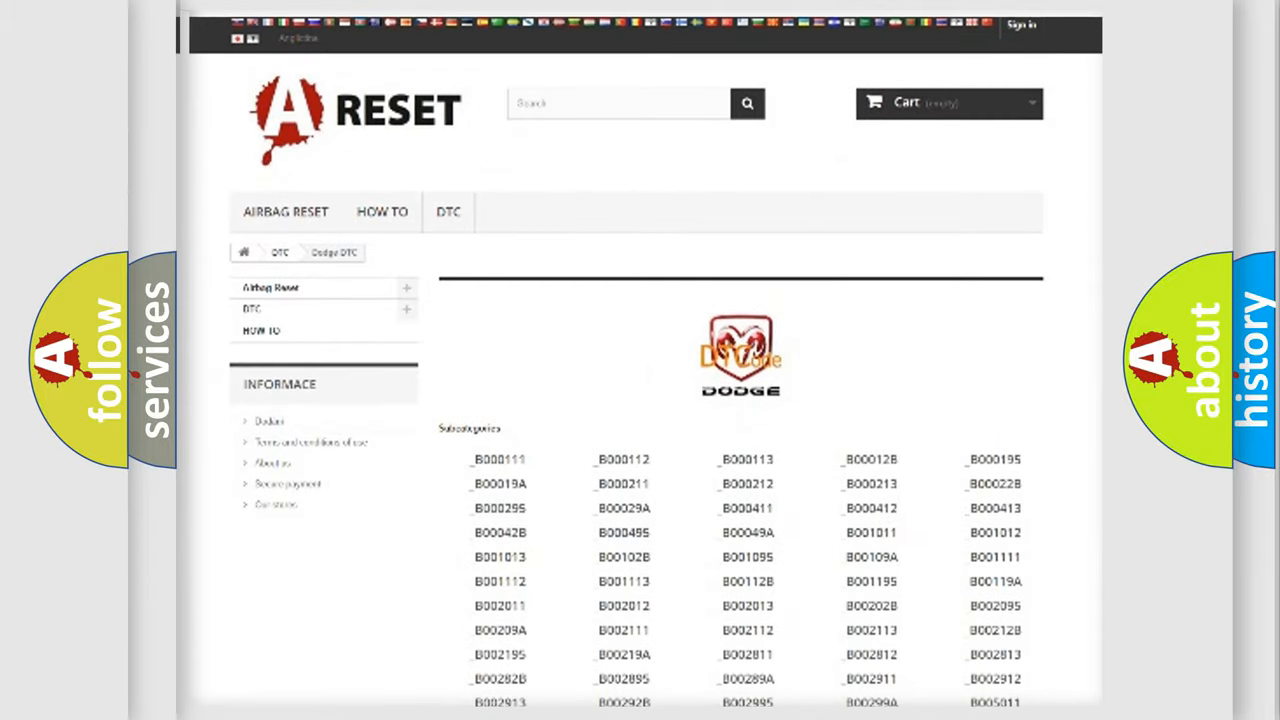